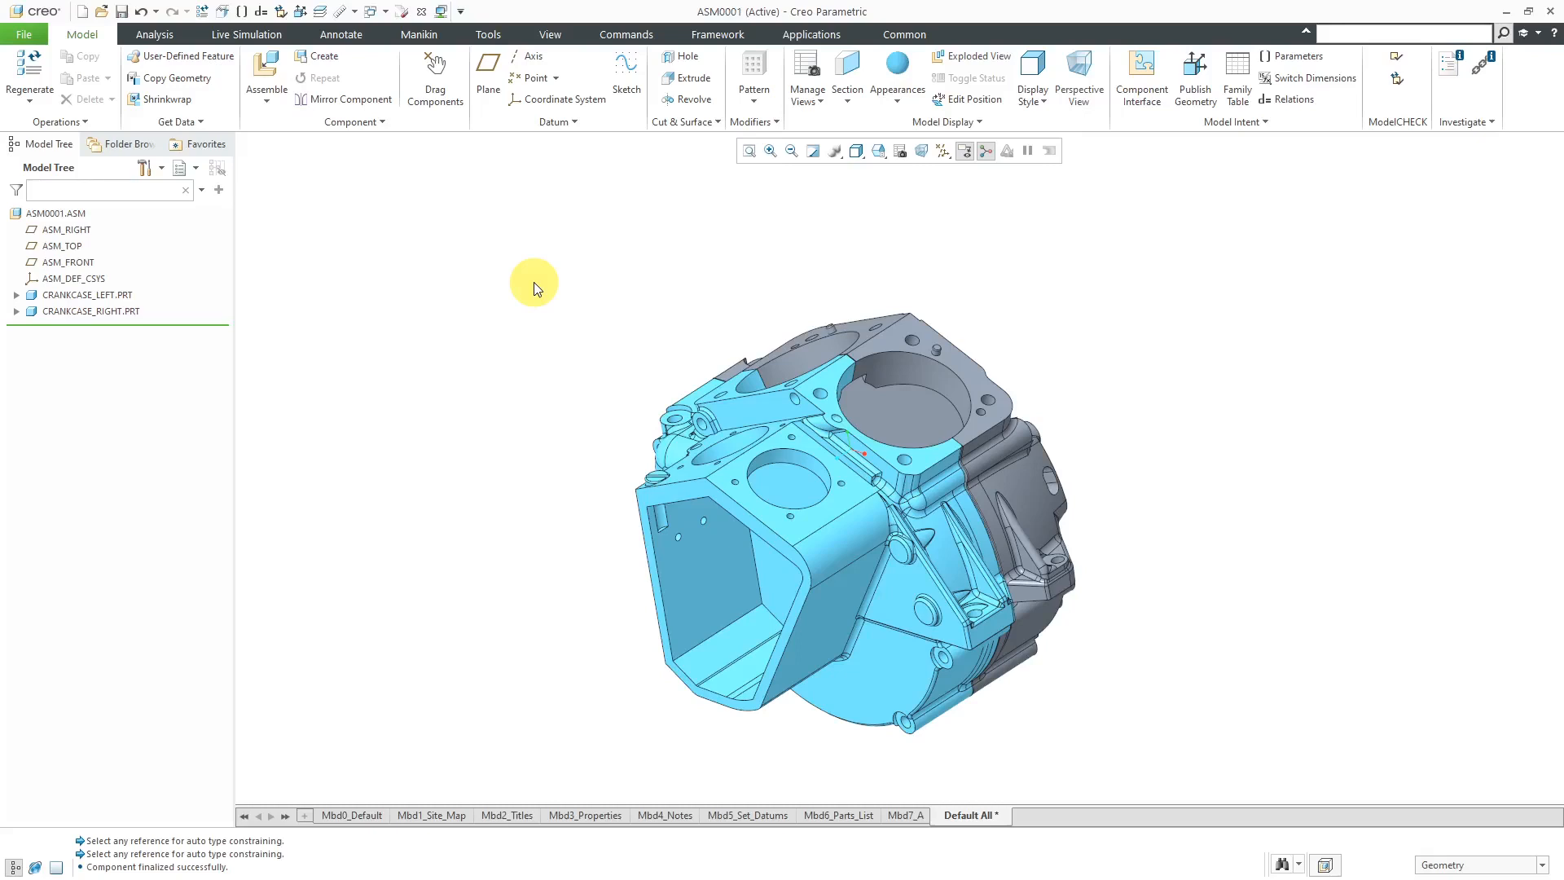
Show the Common command set with blends, free-form surfaces and mapkeys
{"action": "left_click", "coordinate": [902, 35]}
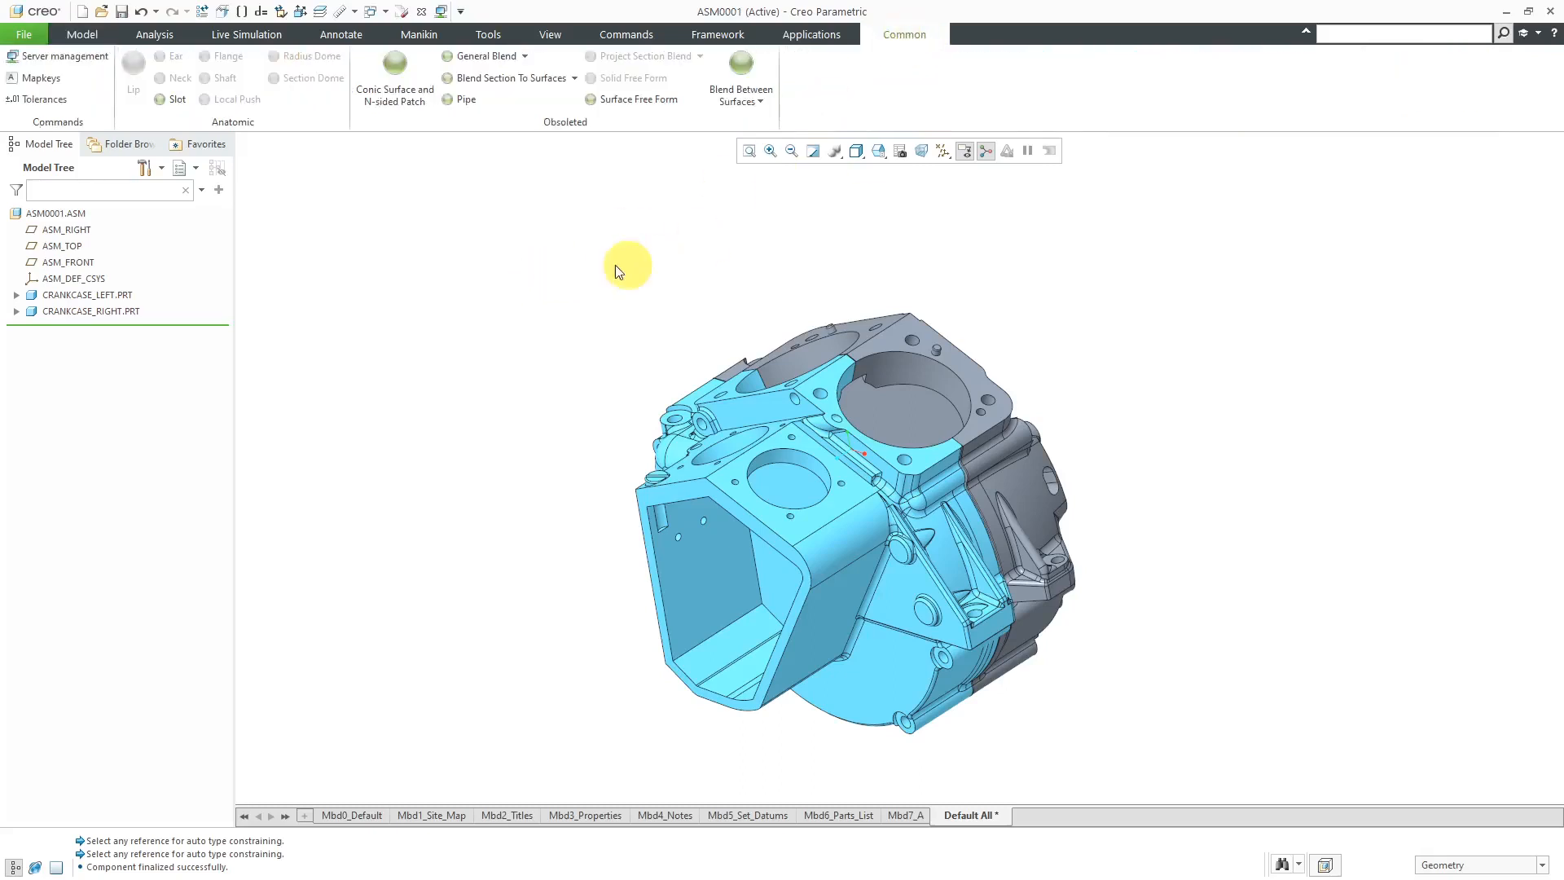
{"action": "mouse_move", "coordinate": [501, 139]}
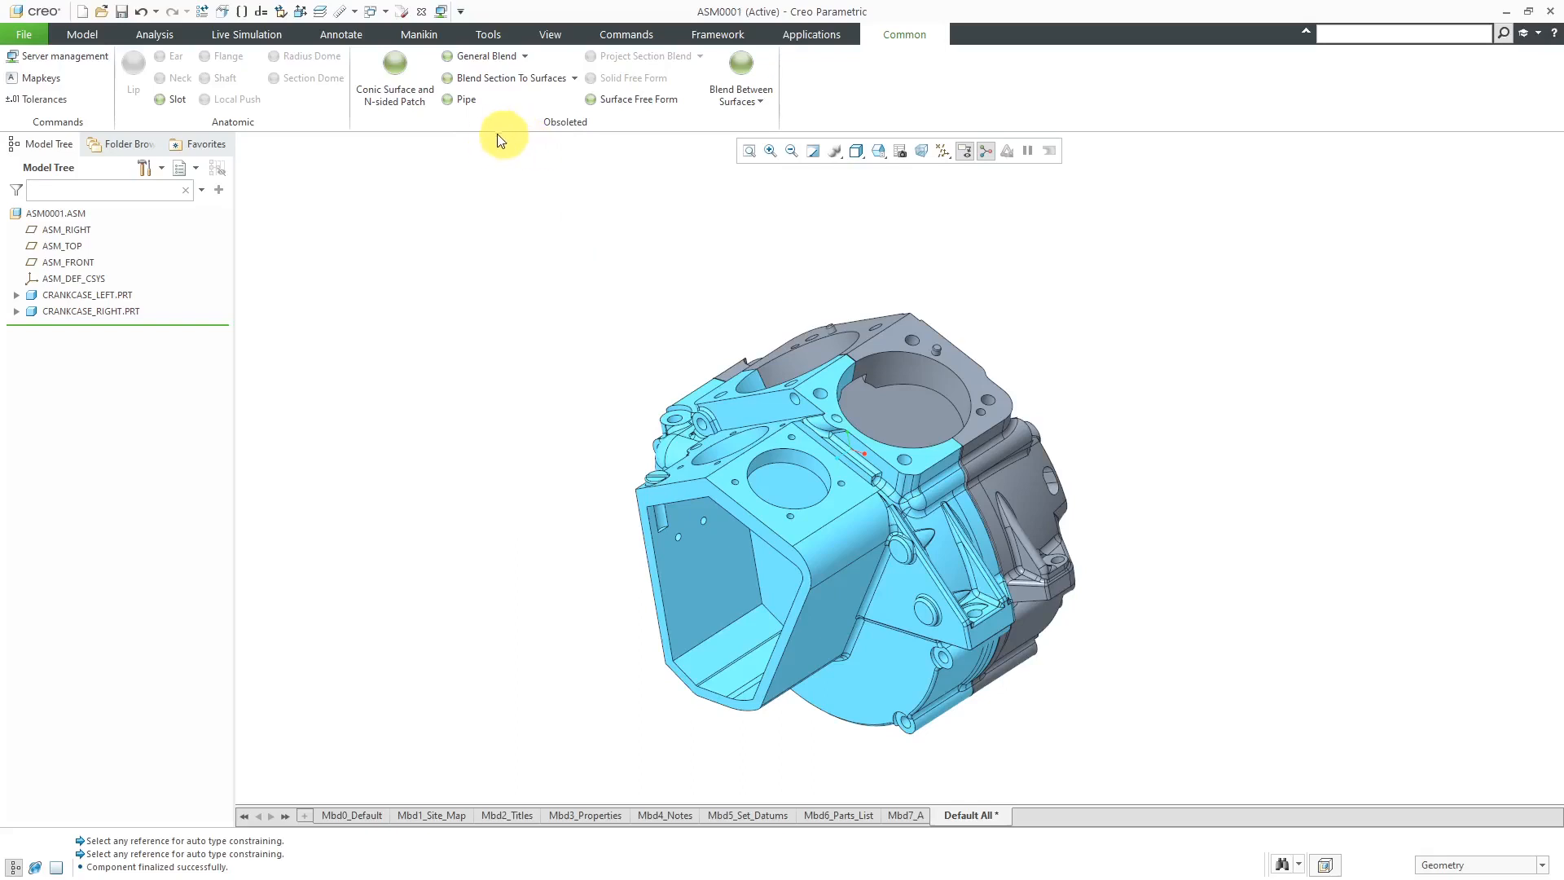
{"action": "mouse_move", "coordinate": [82, 34]}
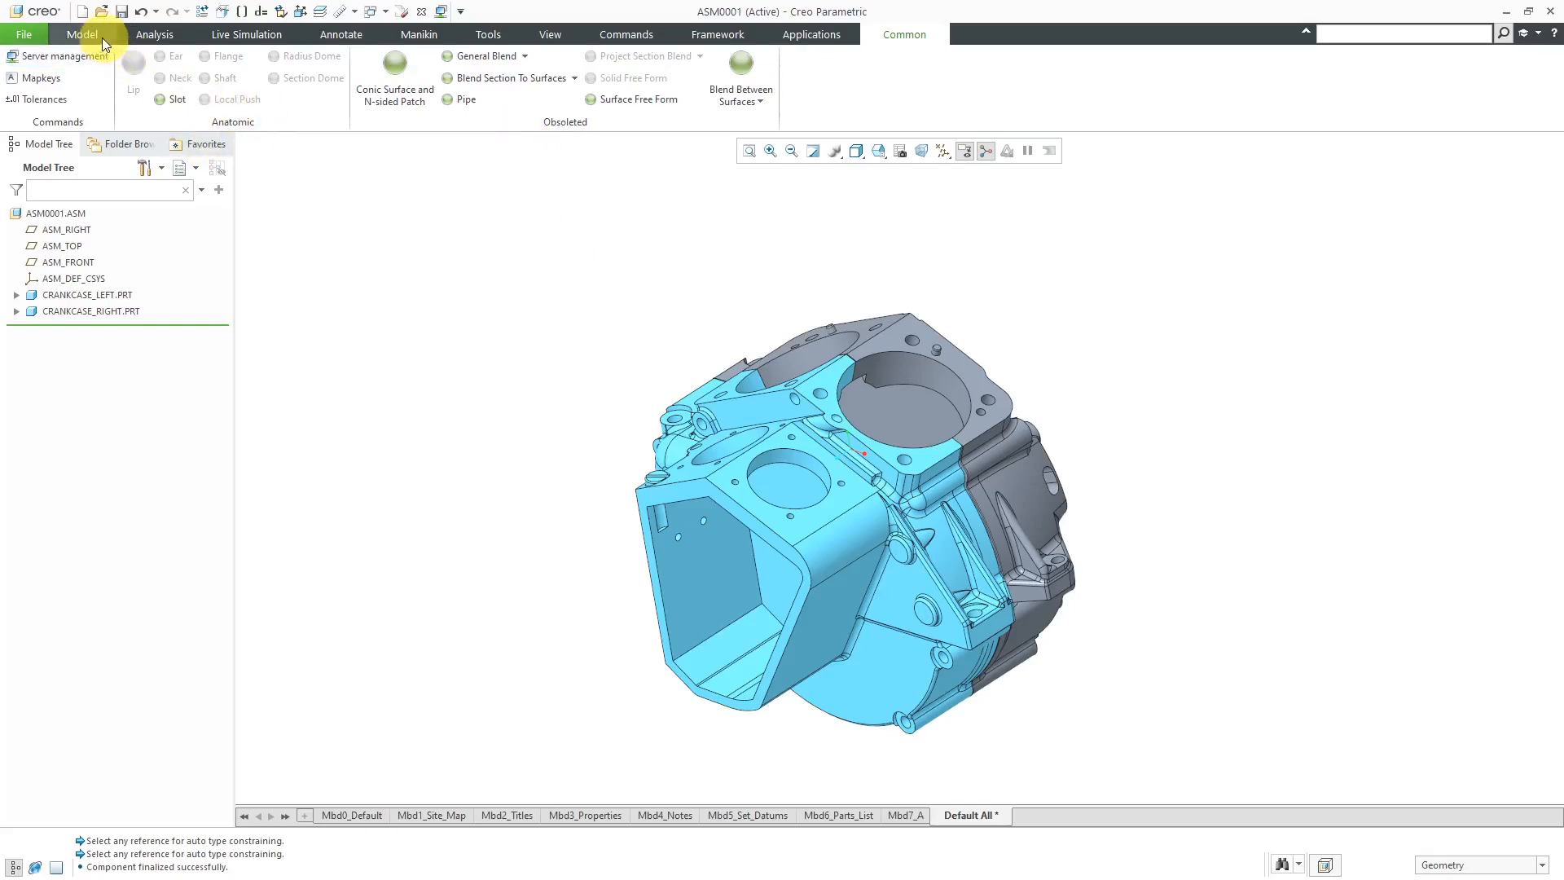
Return to the Model commands to reach the component-adding choices
{"action": "left_click", "coordinate": [82, 34]}
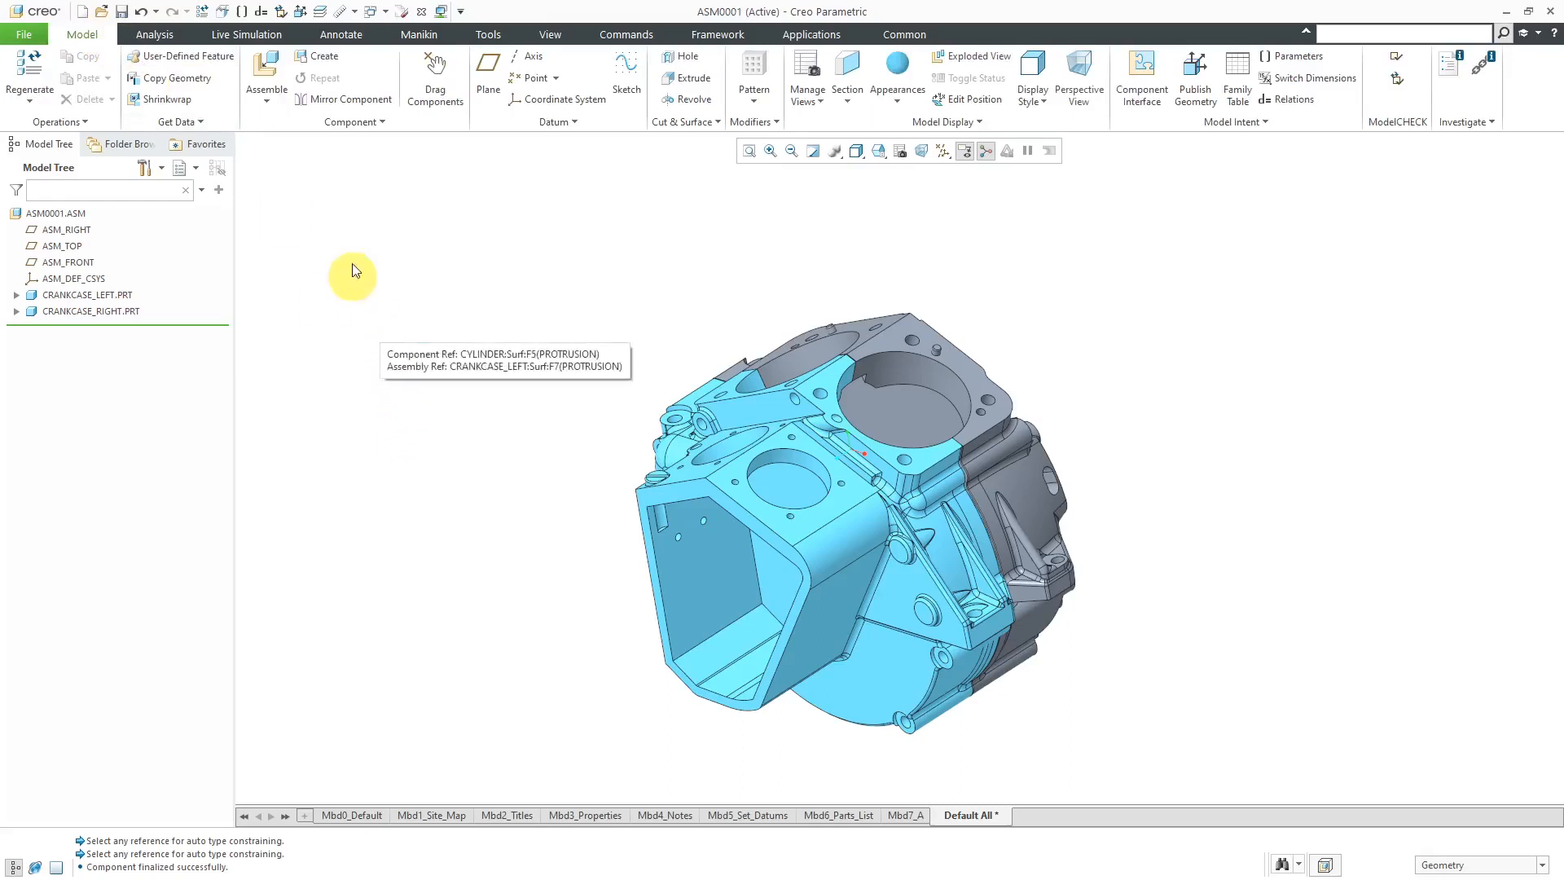
{"action": "mouse_move", "coordinate": [282, 156]}
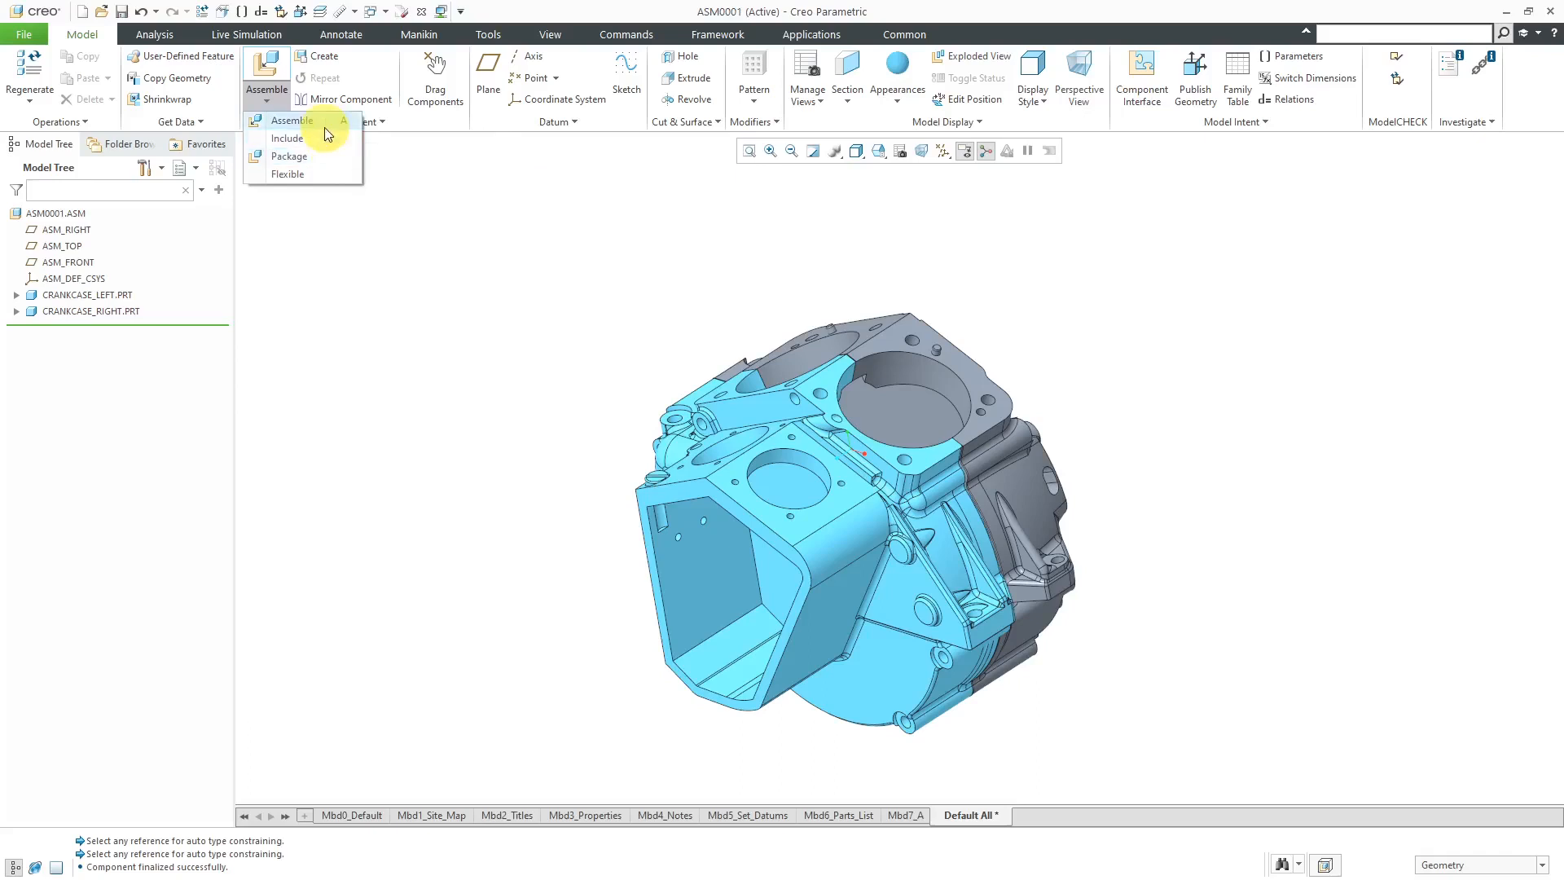
{"action": "mouse_move", "coordinate": [288, 174]}
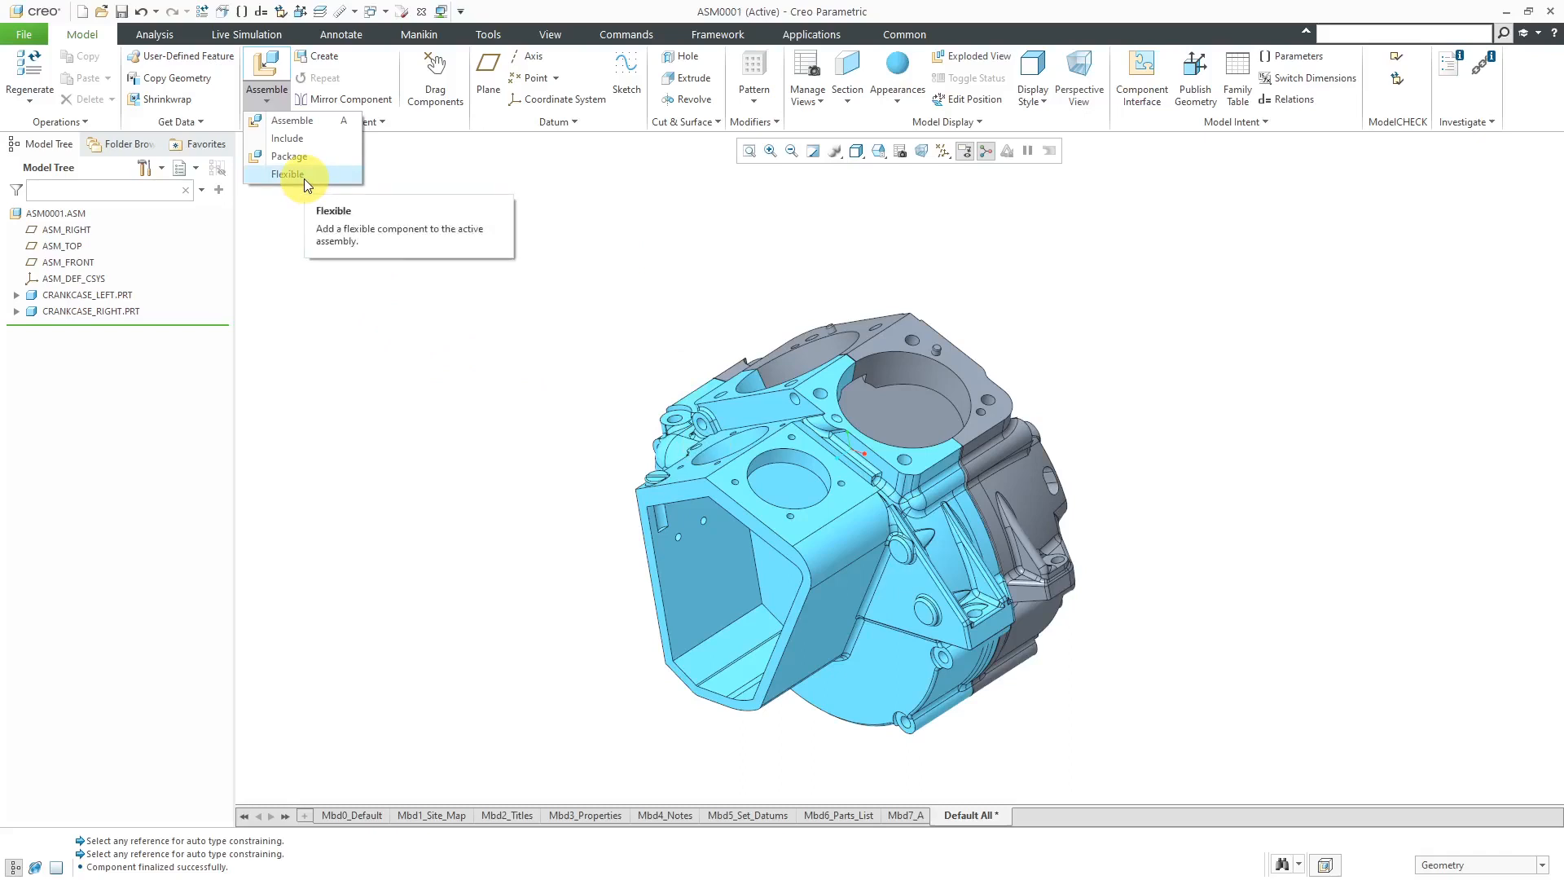
{"action": "mouse_move", "coordinate": [305, 158]}
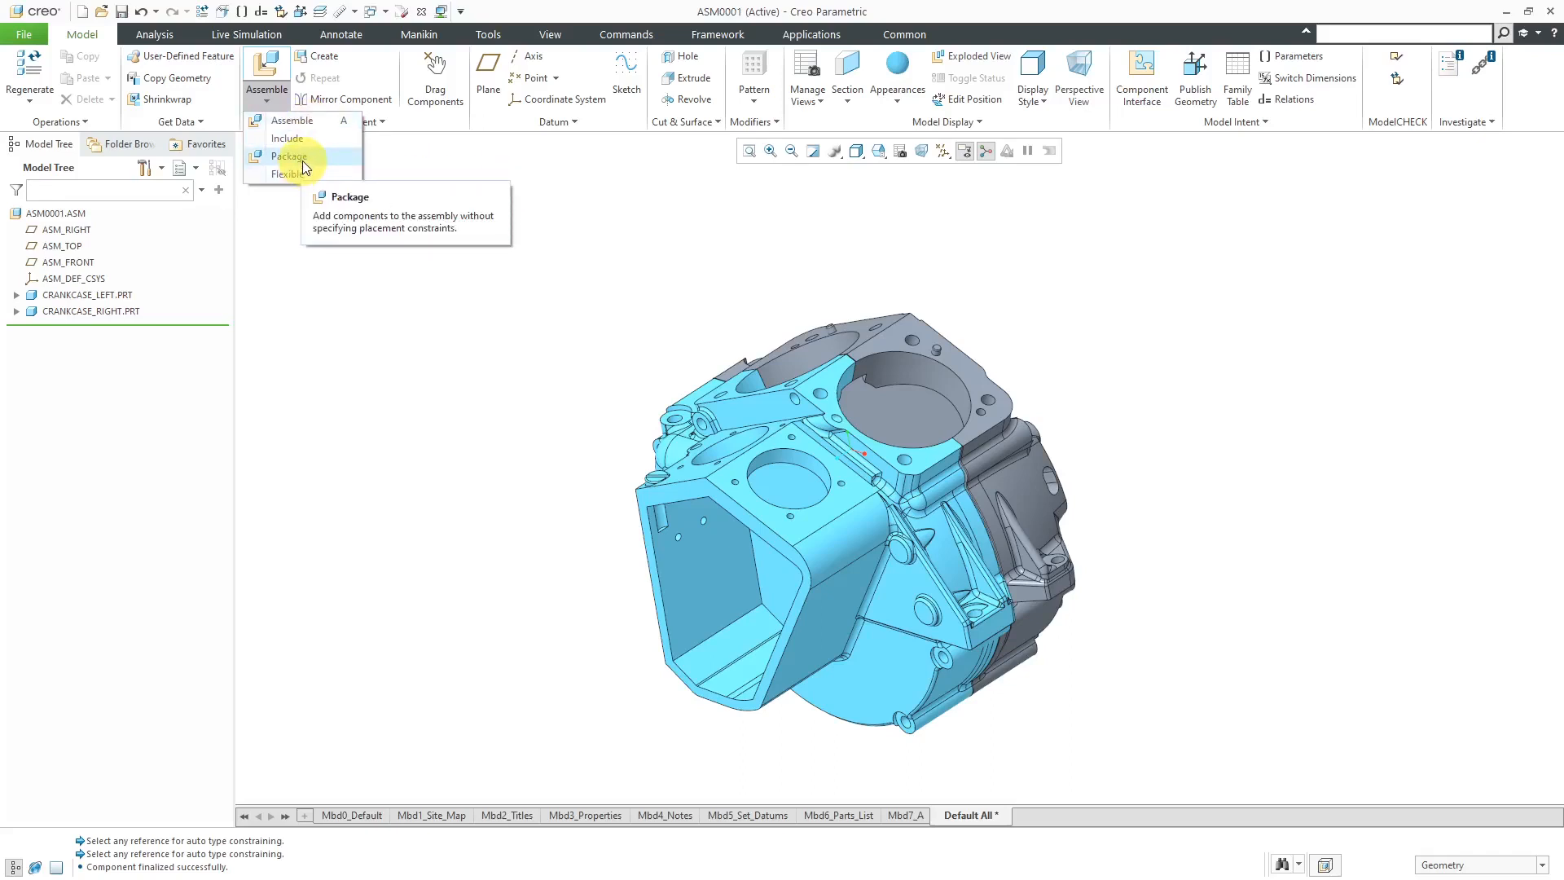
{"action": "left_click", "coordinate": [288, 156]}
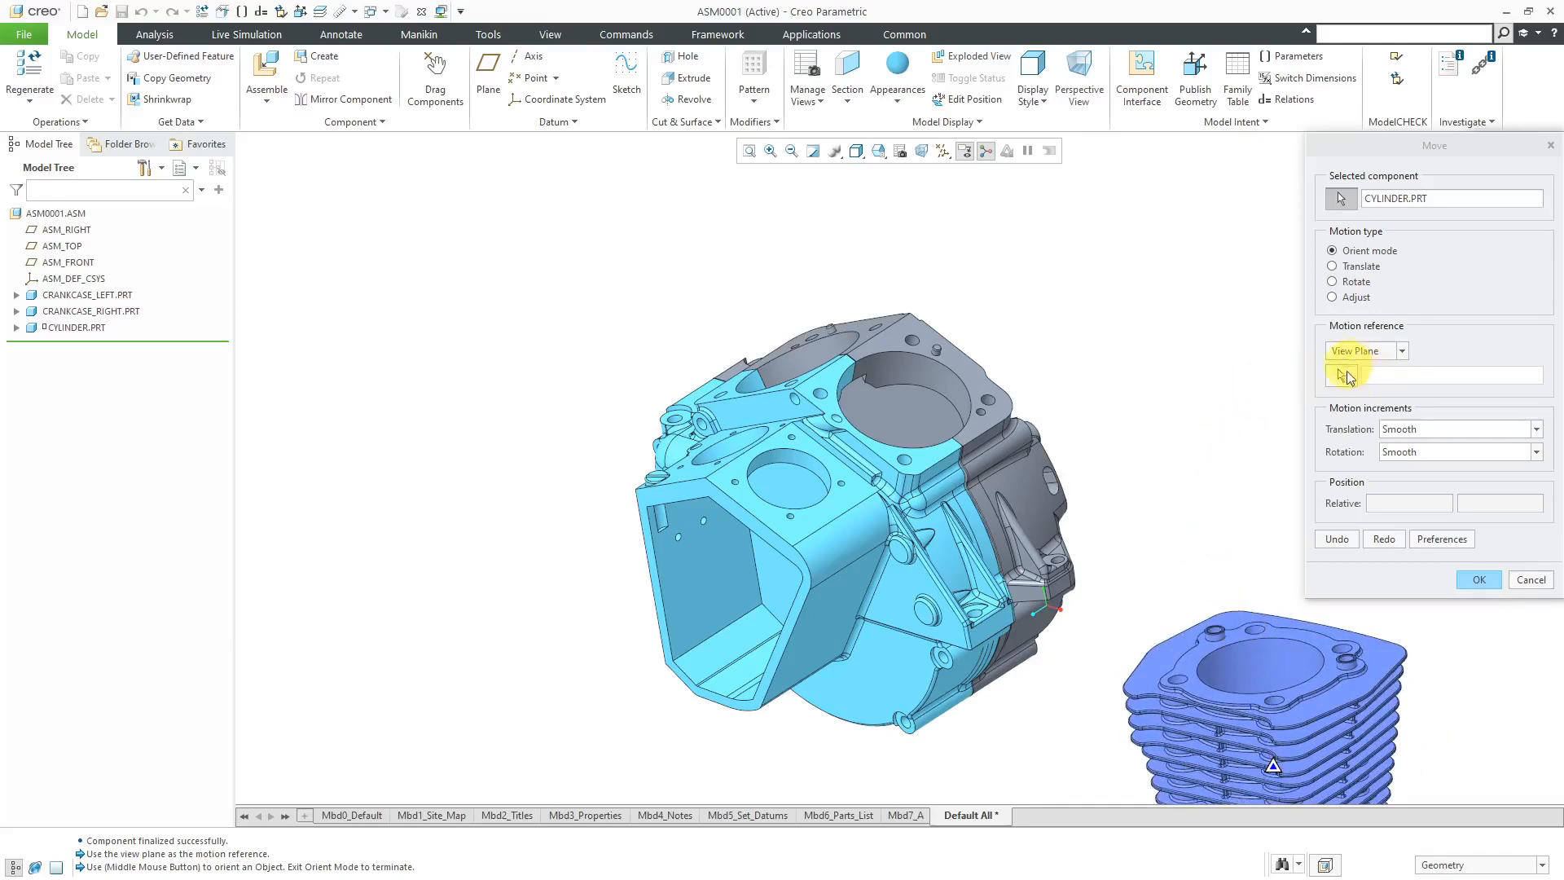
Use the View Plane as the motion reference for moving the packaged cylinder
{"action": "left_click", "coordinate": [1333, 265]}
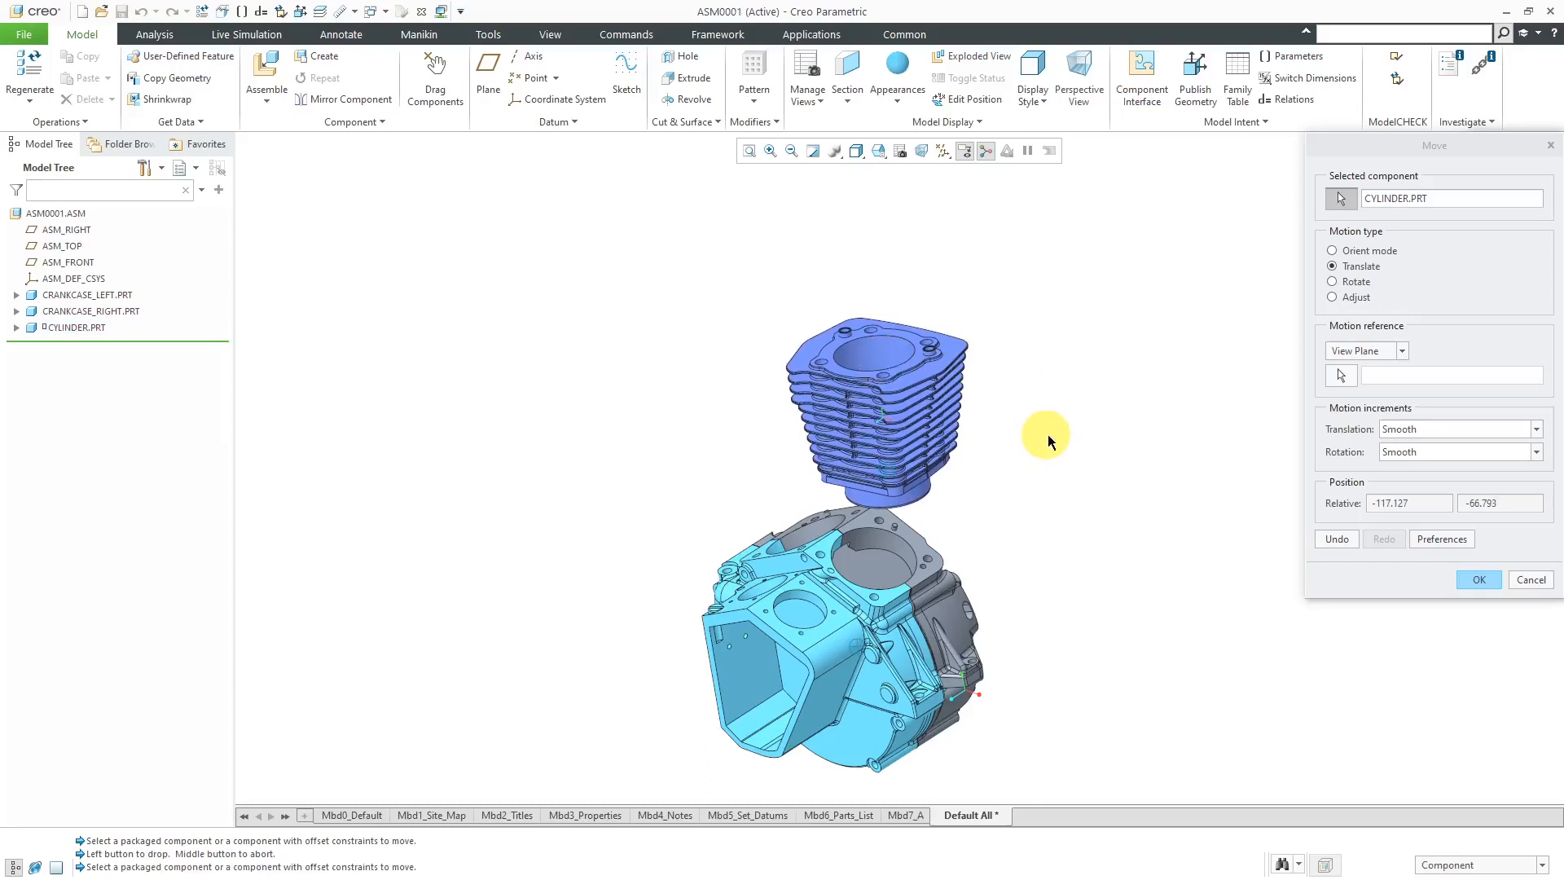
Drop the translated cylinder so it hangs directly above the crankcase
{"action": "left_click", "coordinate": [1478, 578]}
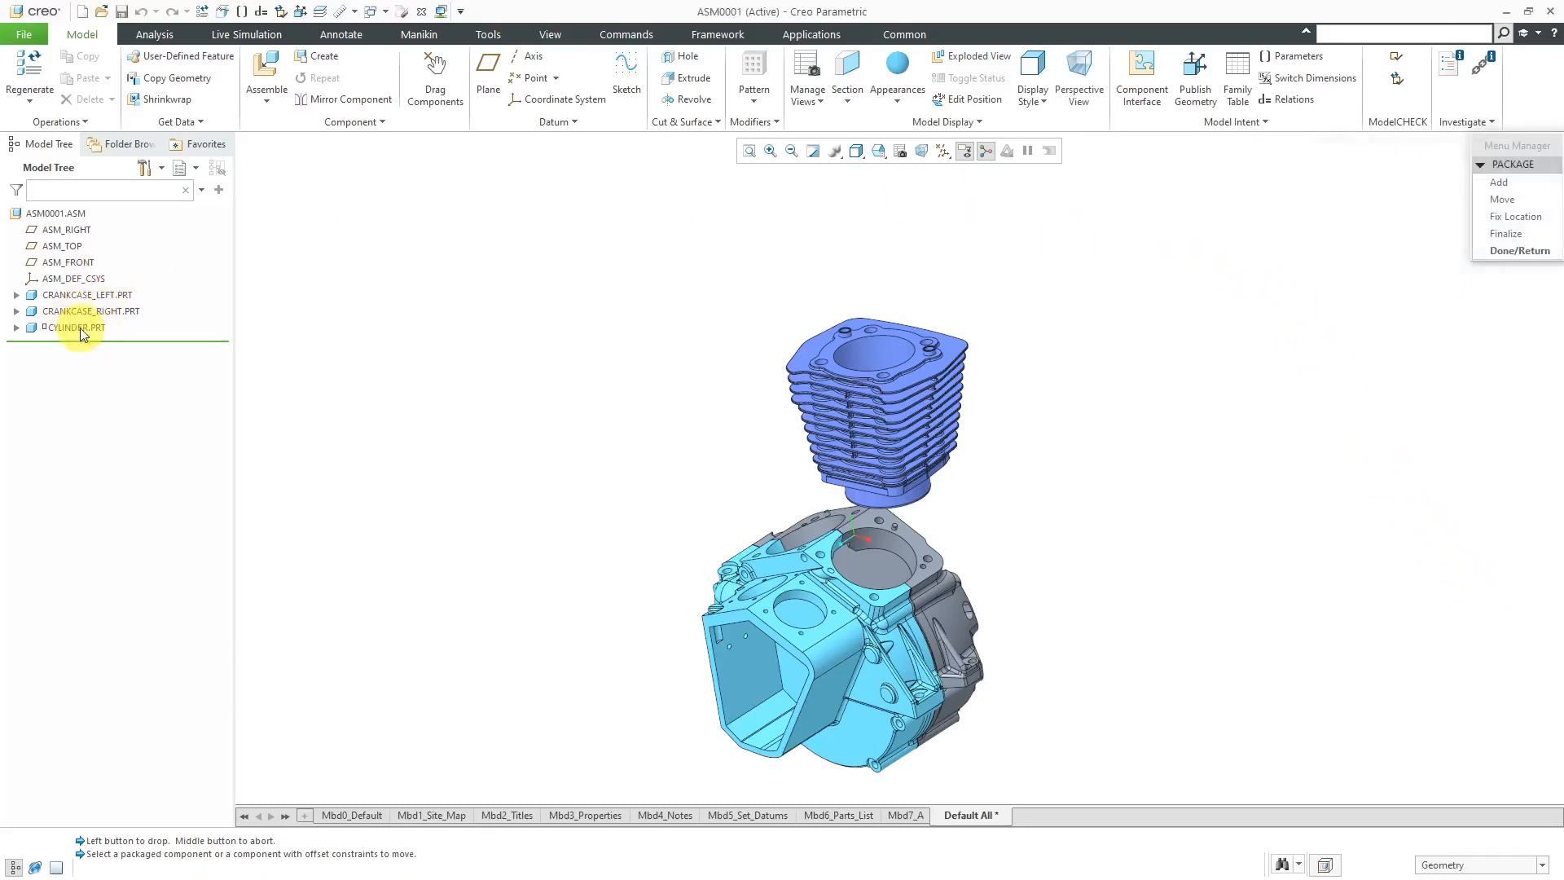
{"action": "mouse_move", "coordinate": [137, 377]}
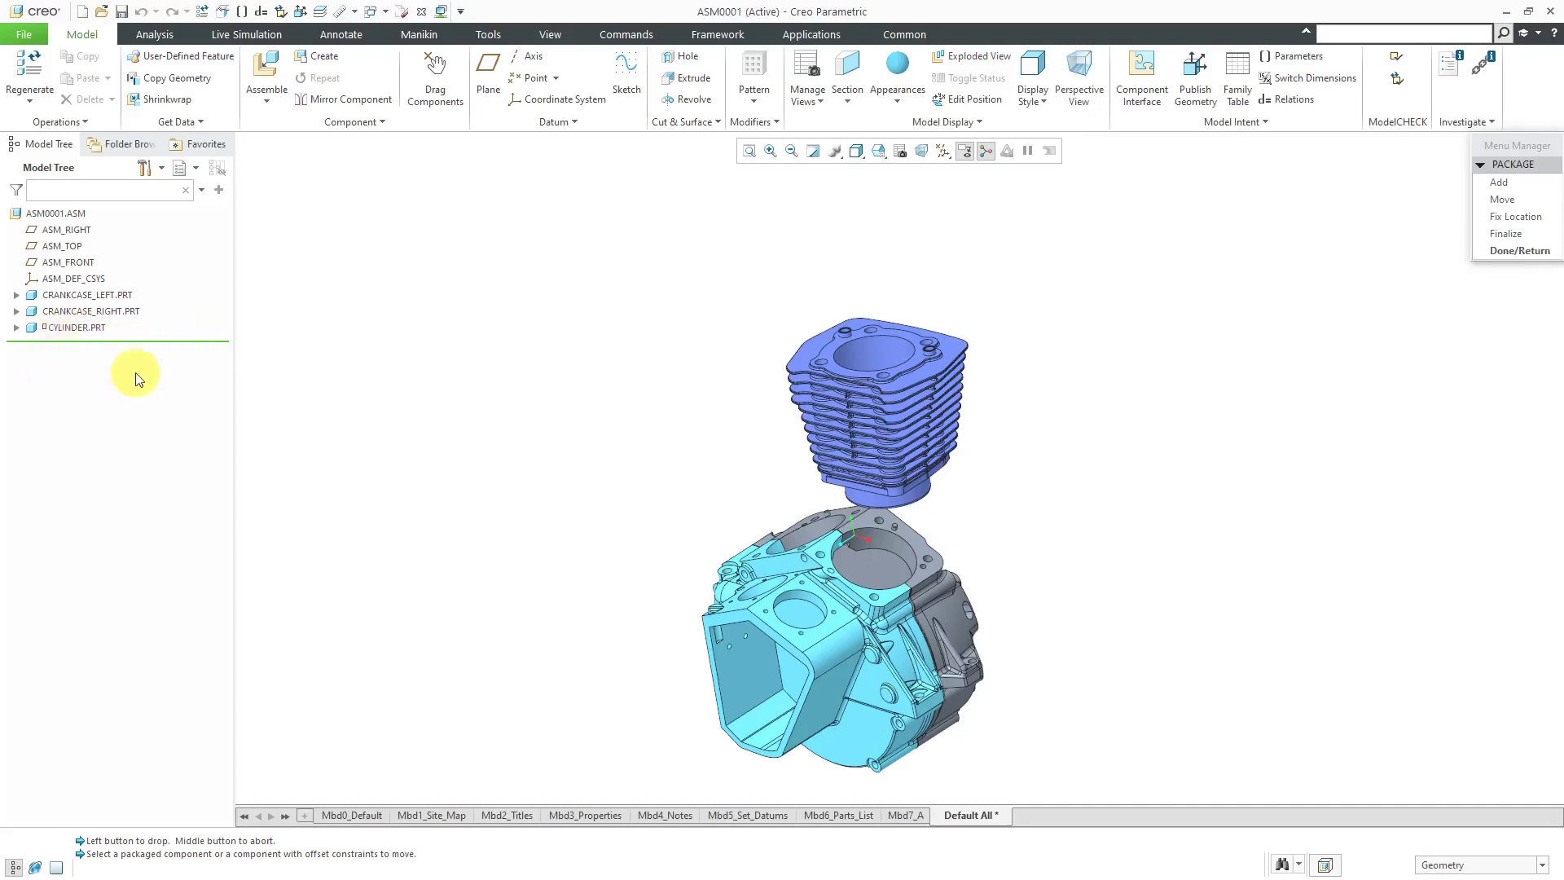
Fix the cylinder's location above the crankcase and finish packaging with Done/Return
{"action": "left_click", "coordinate": [1514, 217]}
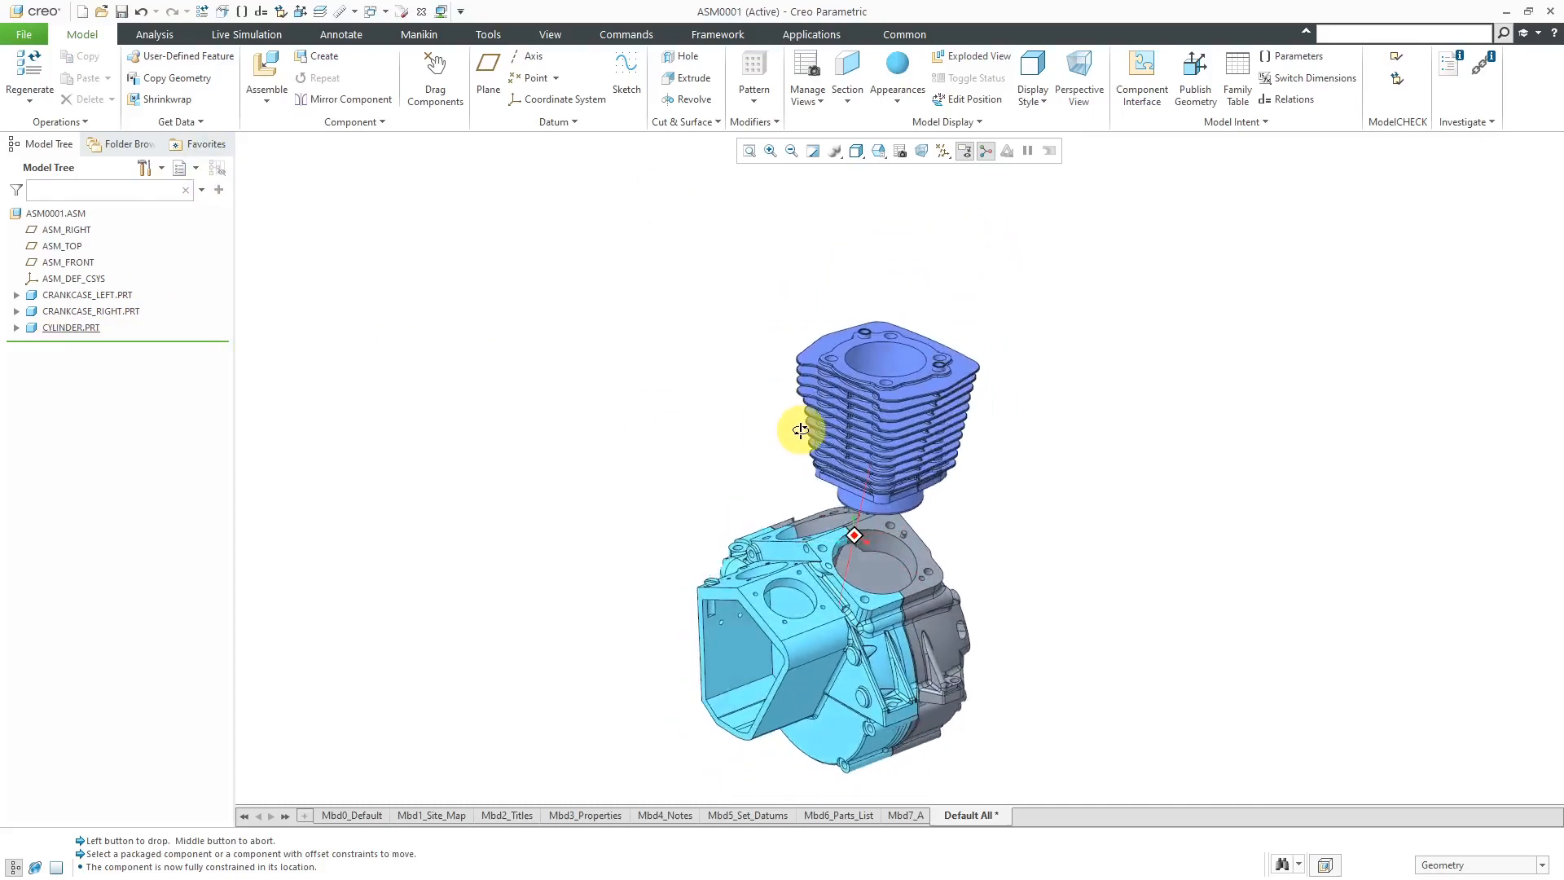
{"action": "left_click", "coordinate": [265, 88]}
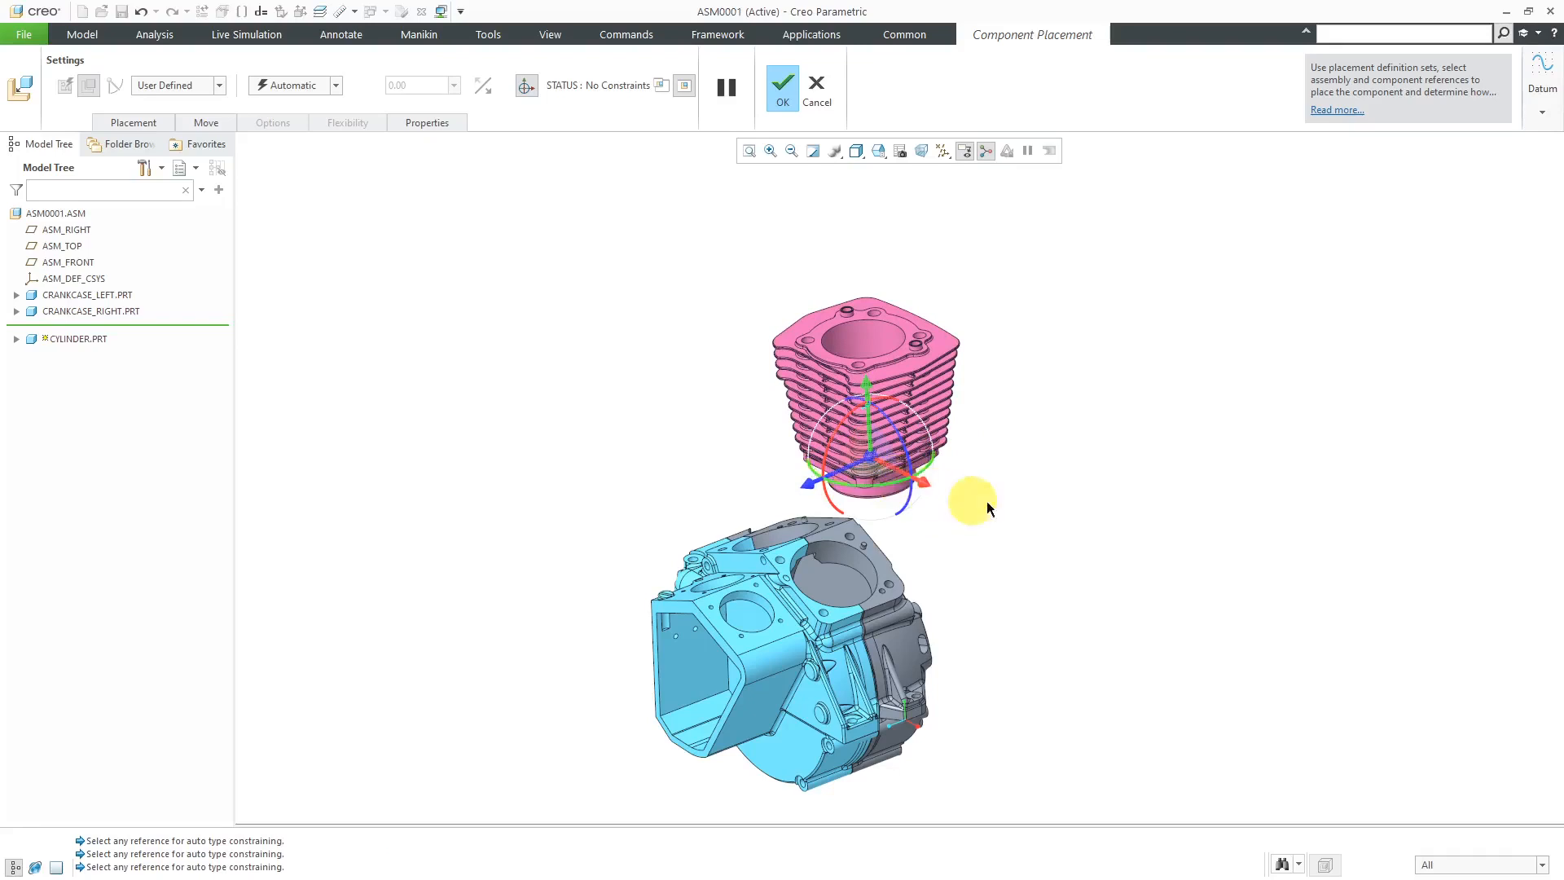
{"action": "left_click", "coordinate": [782, 81]}
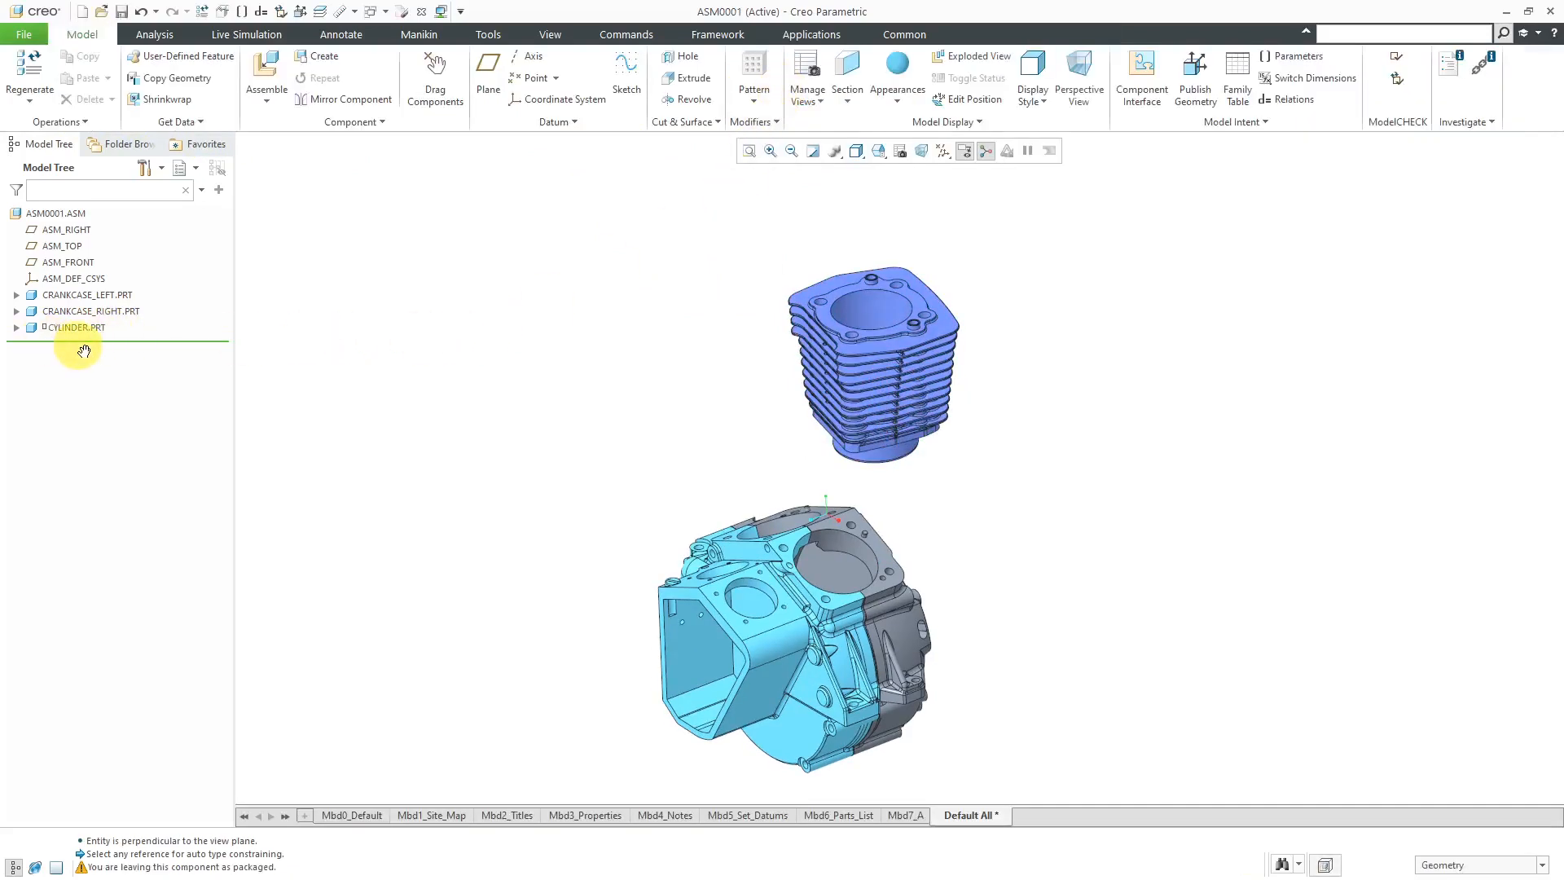
Pick CYLINDER.PRT to redefine its placement onto the crankcase bore and deck
{"action": "left_click", "coordinate": [266, 75]}
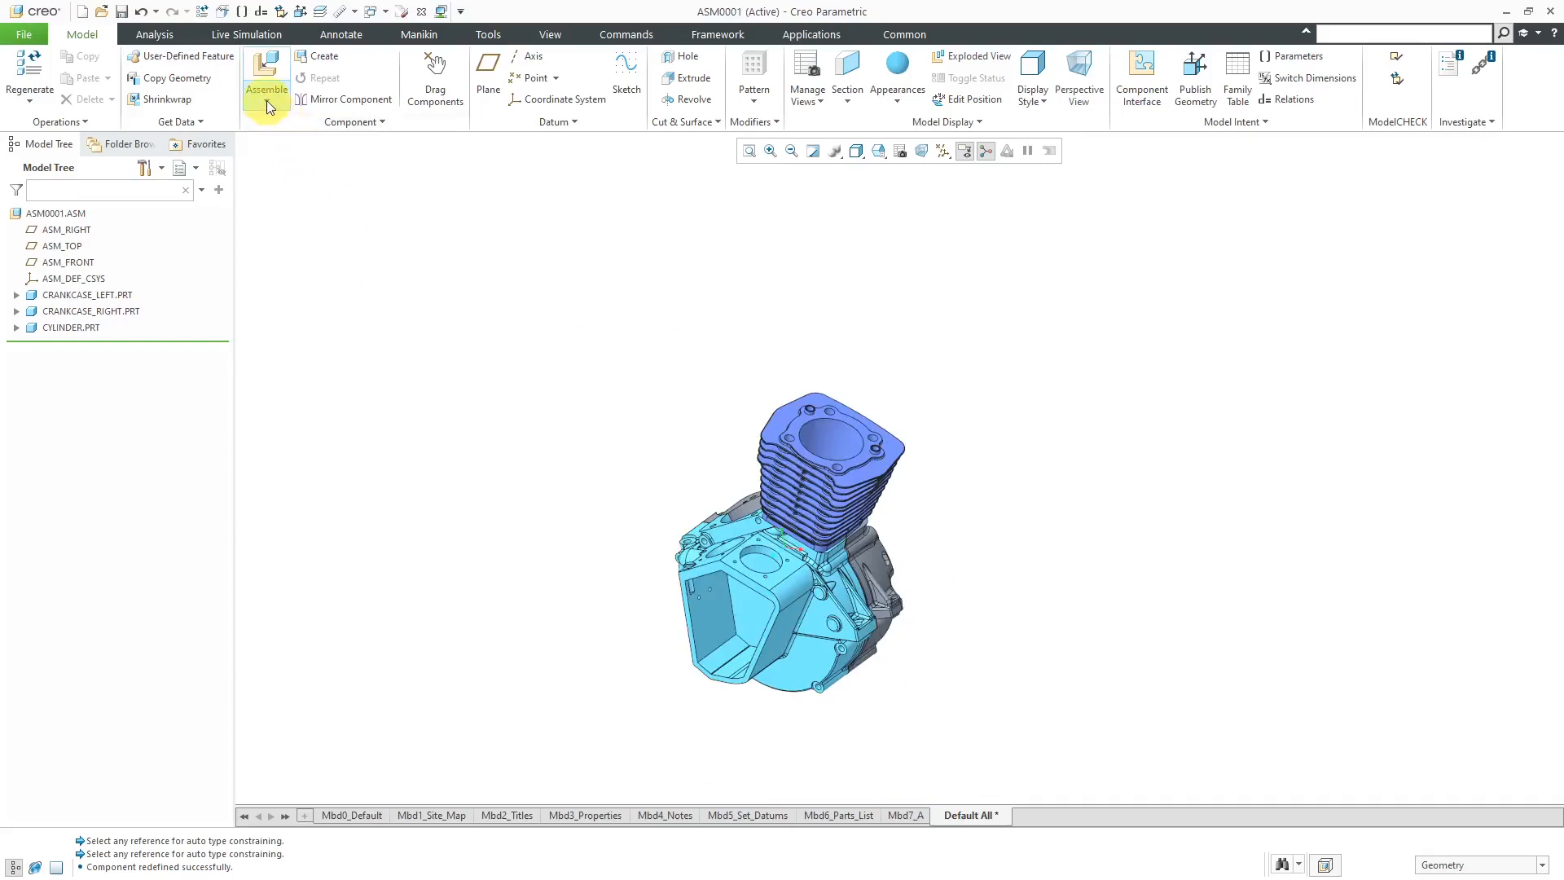